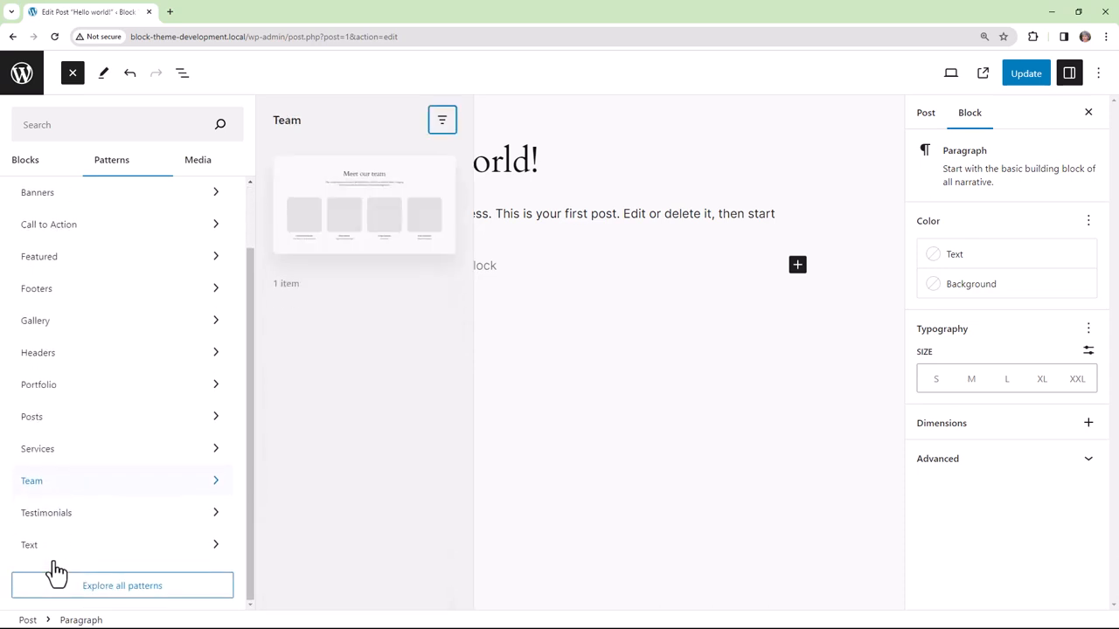
Step: Show the Text pattern category and launch Explore all patterns for the full library
{"action": "left_click", "coordinate": [28, 546]}
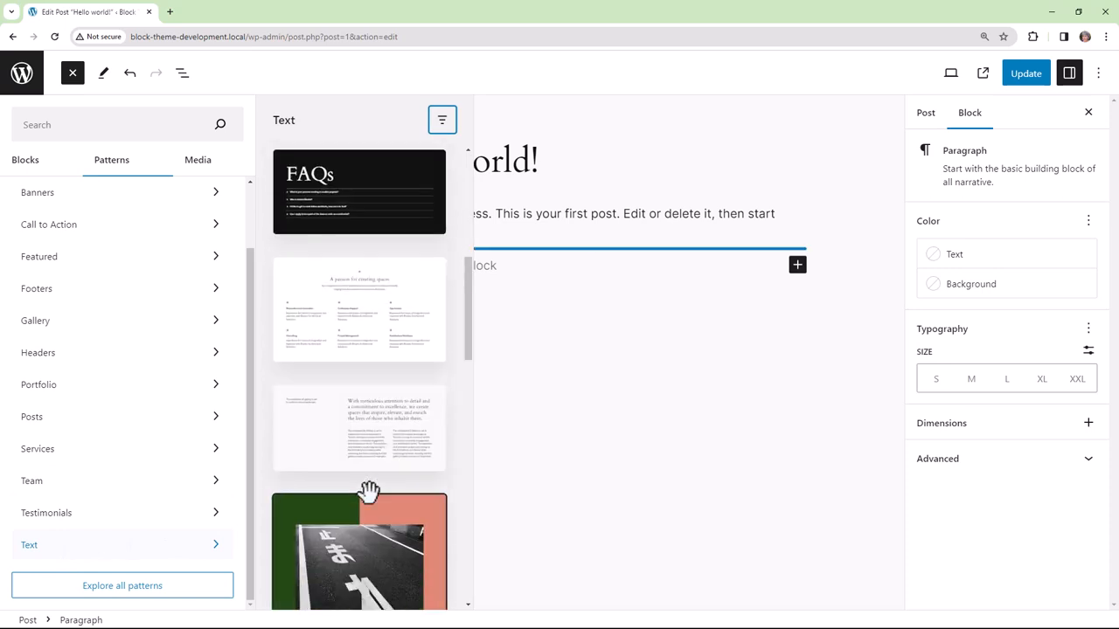
{"action": "left_click", "coordinate": [123, 585]}
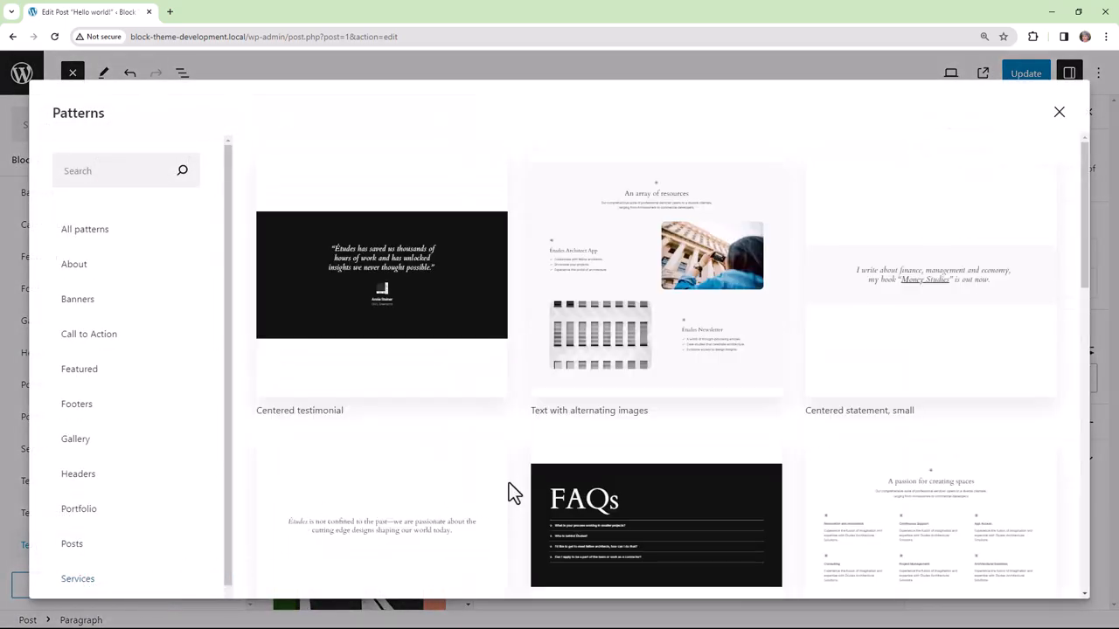
{"action": "scroll", "scroll_direction": "down", "scroll_amount": 3}
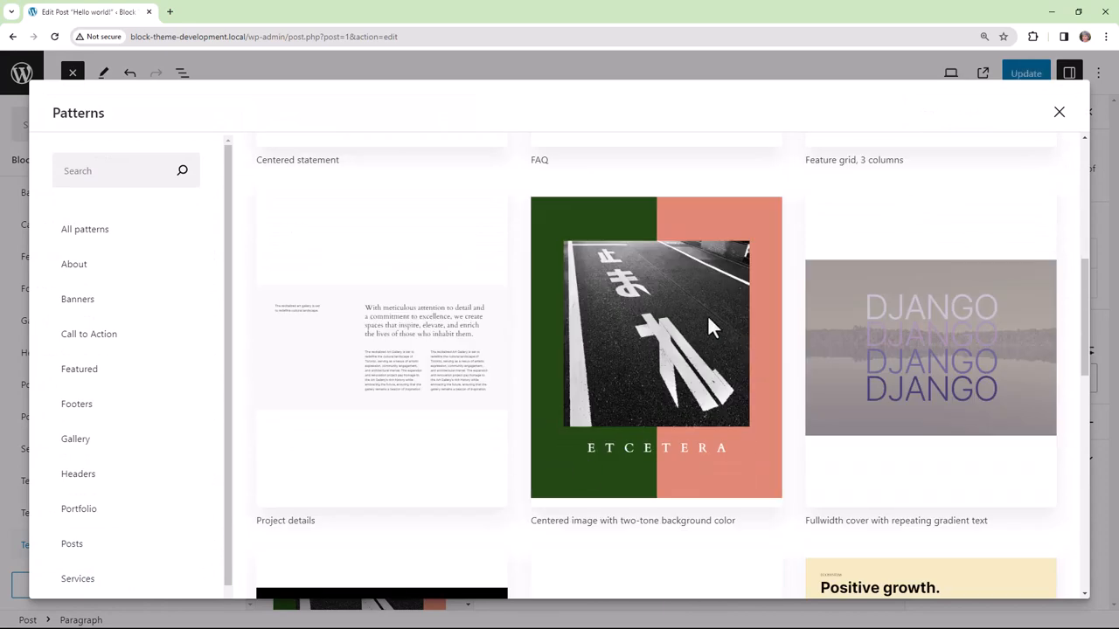
{"action": "mouse_move", "coordinate": [730, 329]}
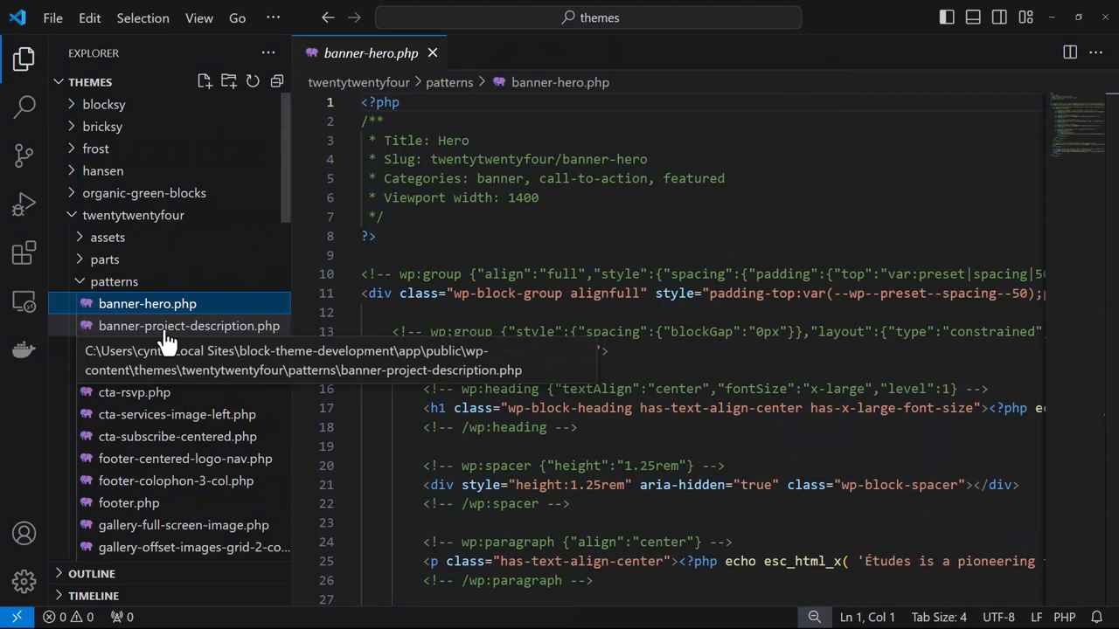
Step: Open banner-hero.php from the twentytwentyfour theme's patterns folder
{"action": "left_click", "coordinate": [188, 327]}
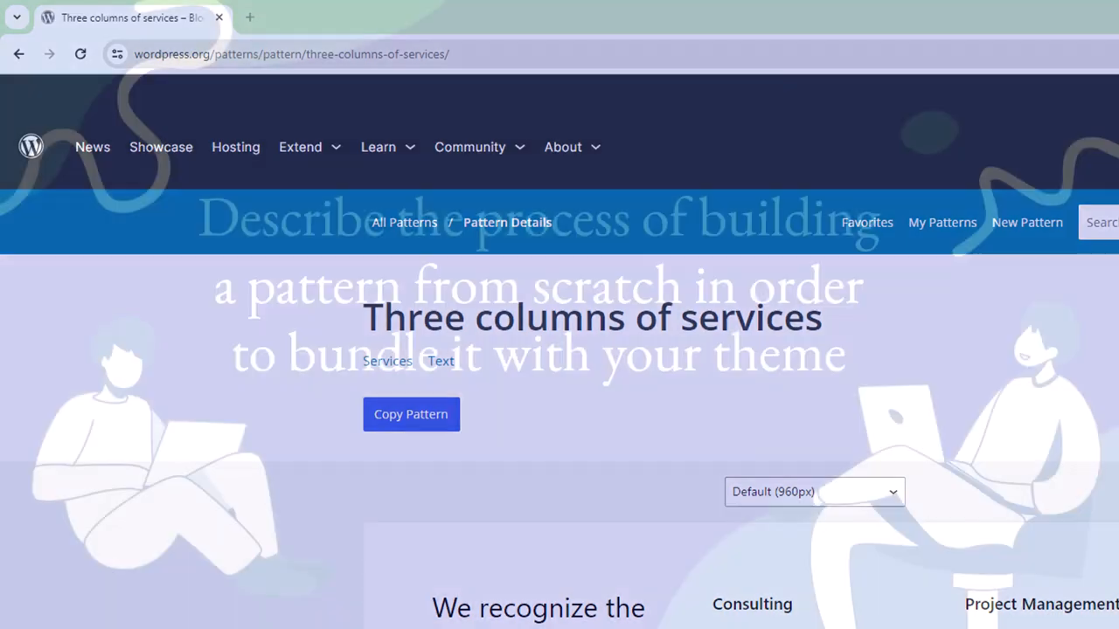
Step: Switch windows to the browser showing the Three columns of services pattern page
{"action": "key", "text": "alt+tab"}
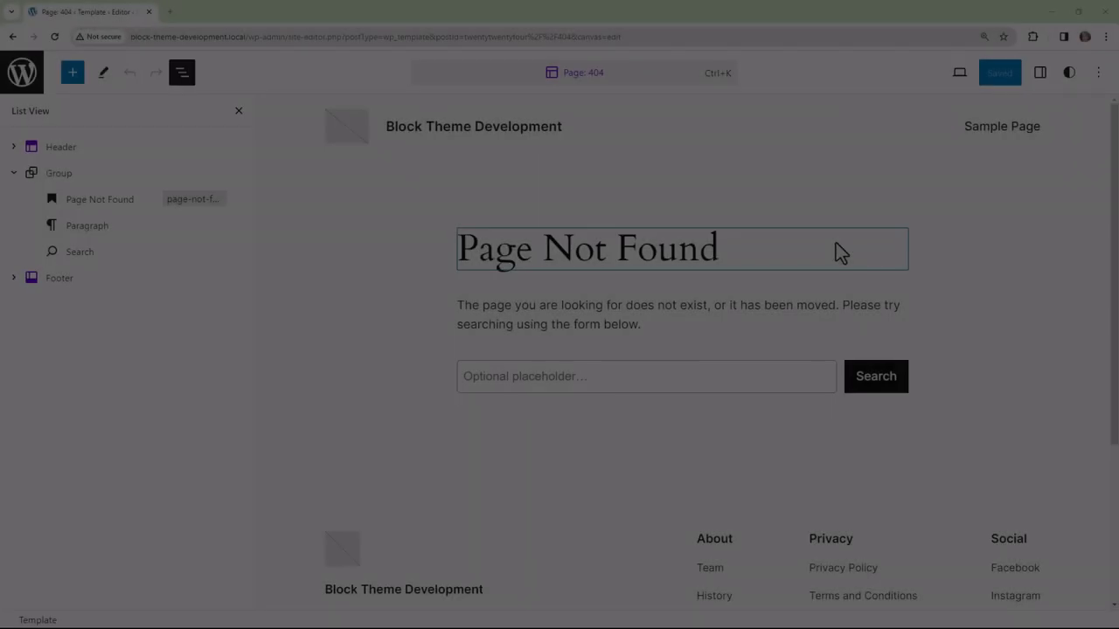
Step: Switch the 404 template to the Code editor via the Options menu
{"action": "left_click", "coordinate": [1000, 74]}
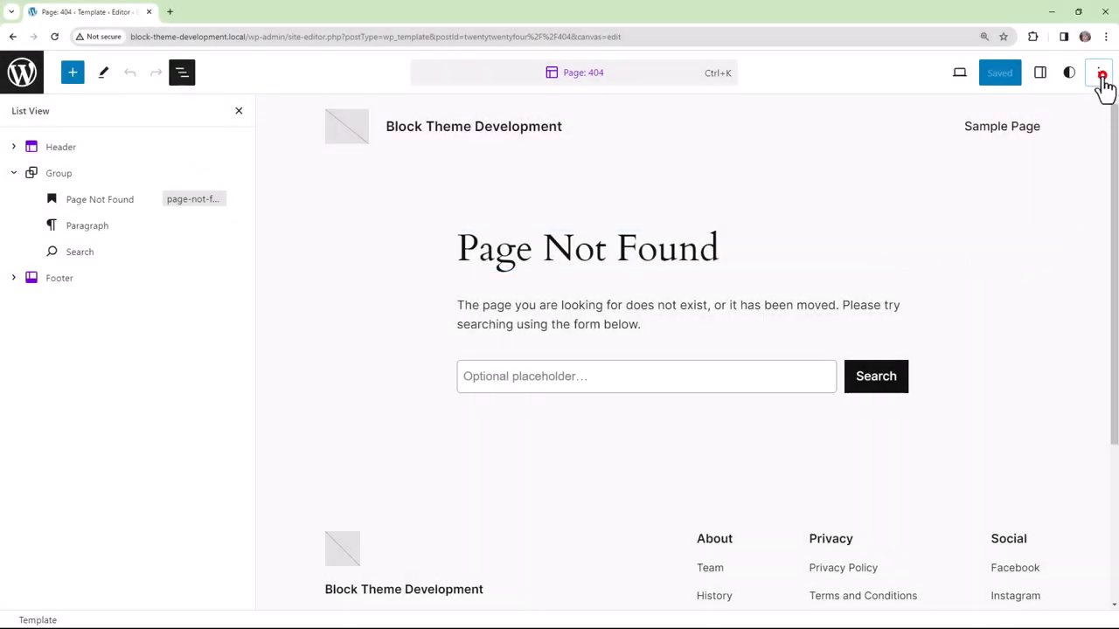
{"action": "left_click", "coordinate": [1101, 73]}
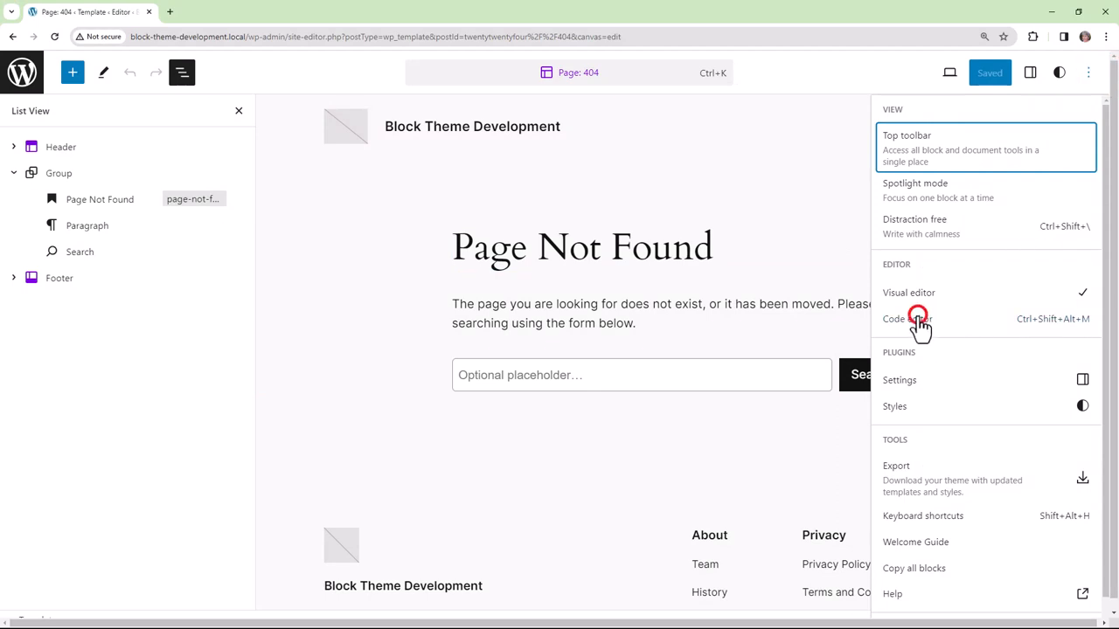
{"action": "left_click", "coordinate": [905, 318]}
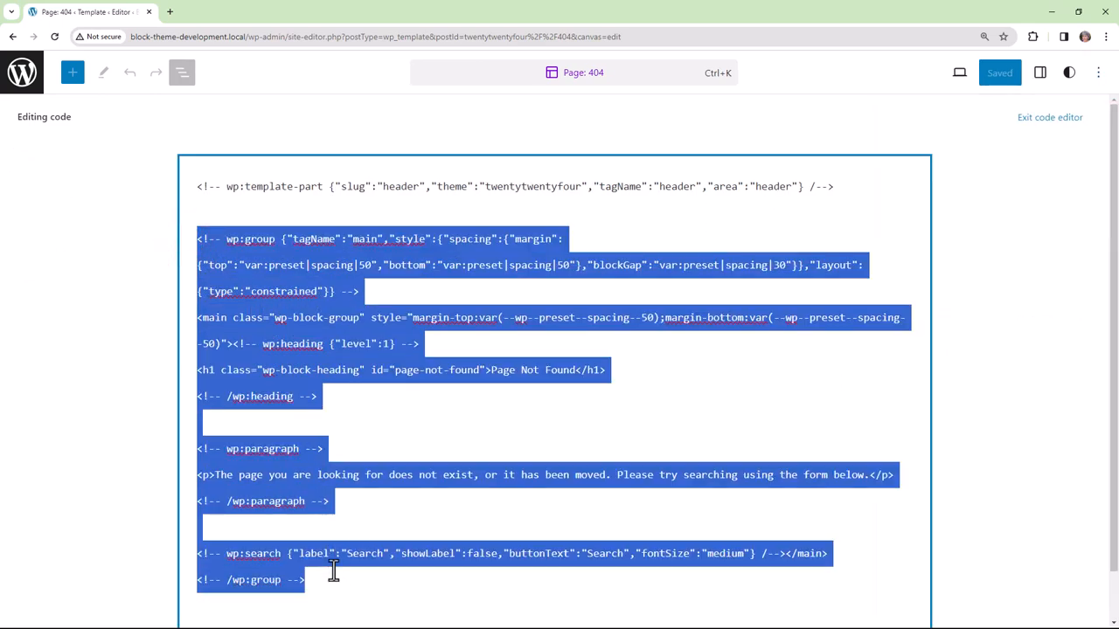
Step: Scroll the code view to the 404 template's main wp:group markup
{"action": "scroll", "scroll_direction": "down", "scroll_amount": 3}
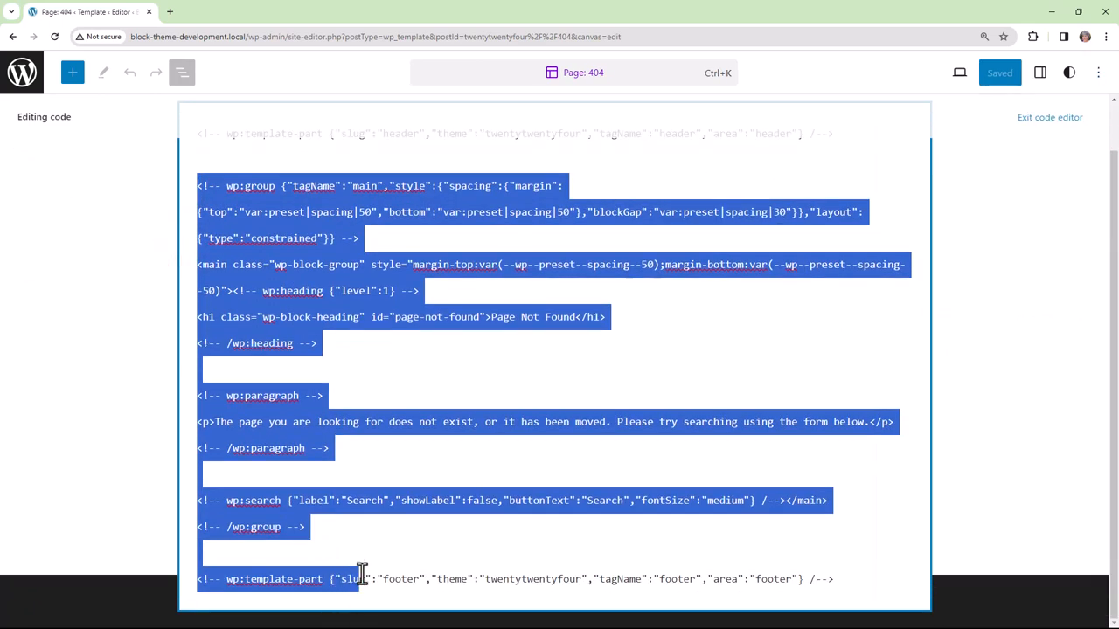